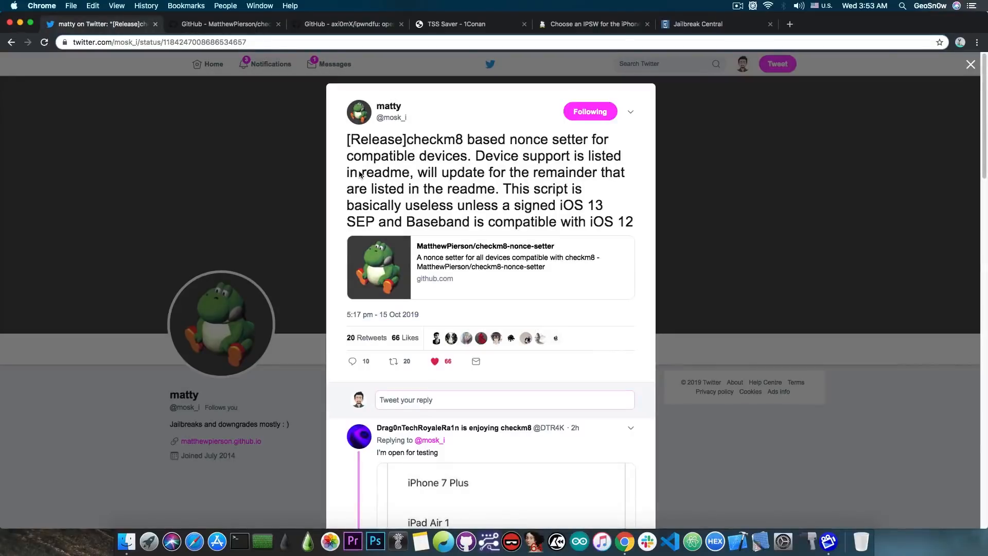
Step: Open the checkm8-nonce-setter GitHub repository from the tweet and scroll down to its README
{"action": "left_click", "coordinate": [491, 262]}
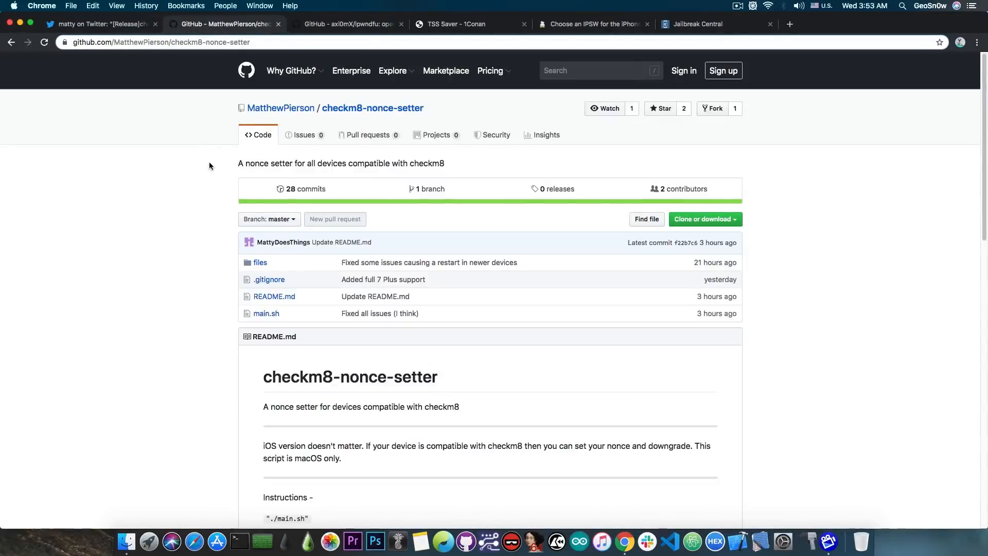
{"action": "scroll", "scroll_direction": "down", "scroll_amount": 3}
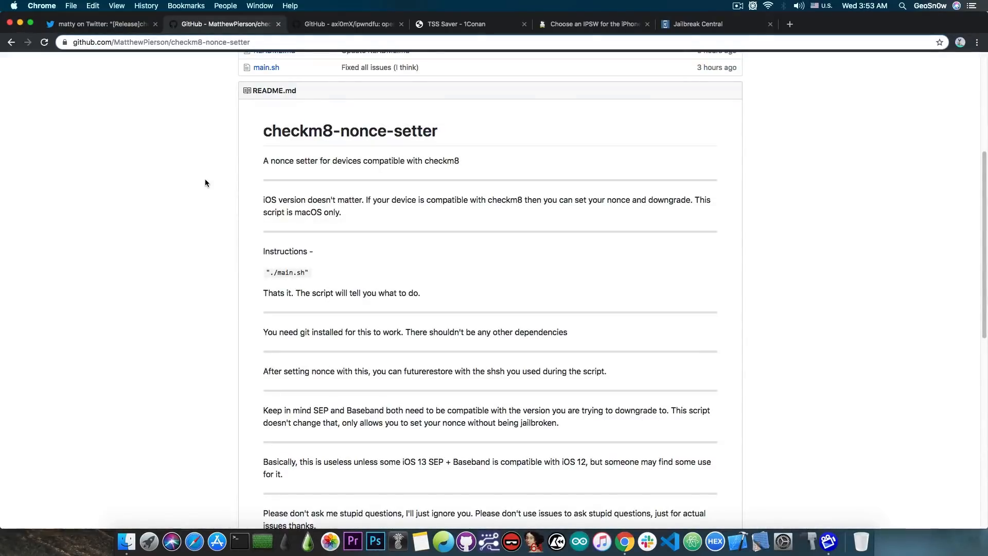
{"action": "left_click", "coordinate": [592, 24]}
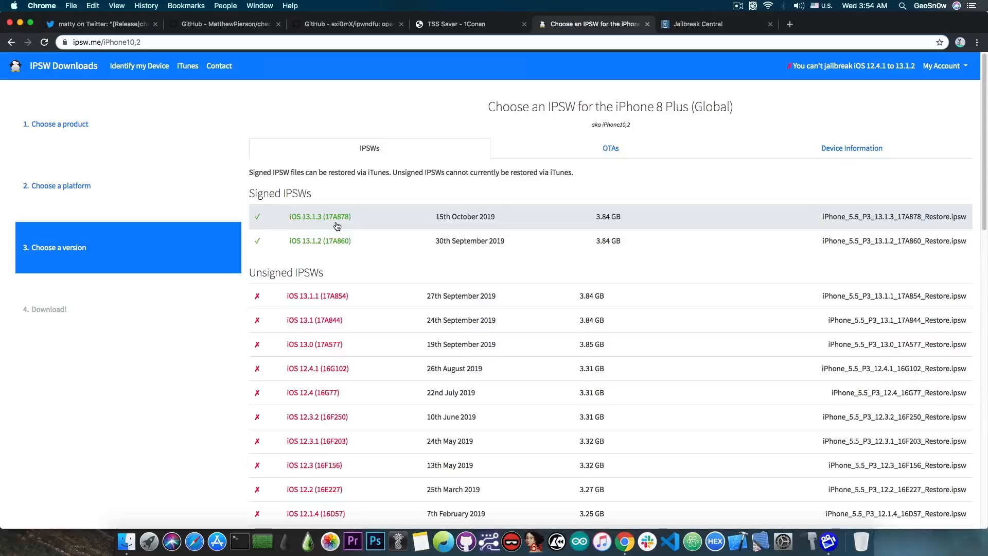
{"action": "mouse_move", "coordinate": [331, 224]}
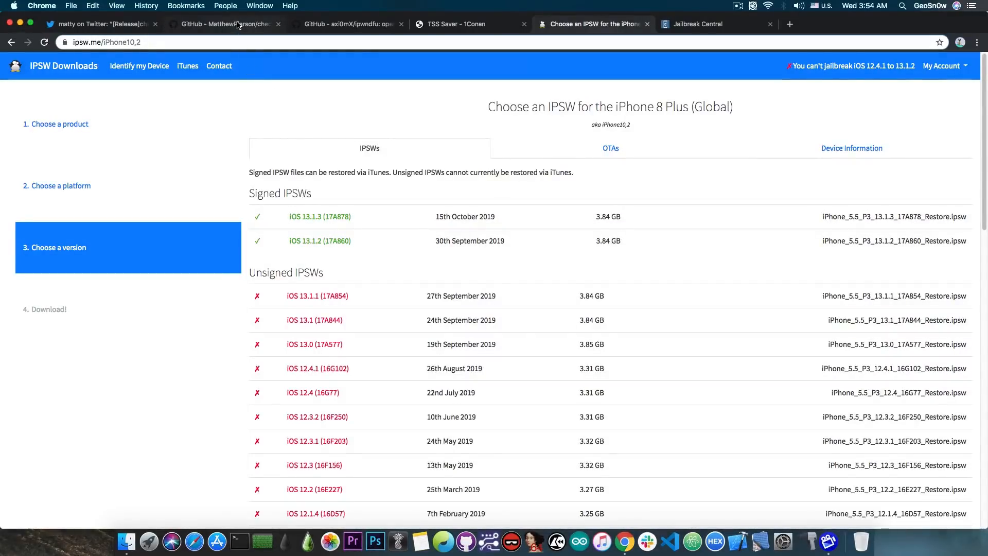
{"action": "left_click", "coordinate": [224, 24]}
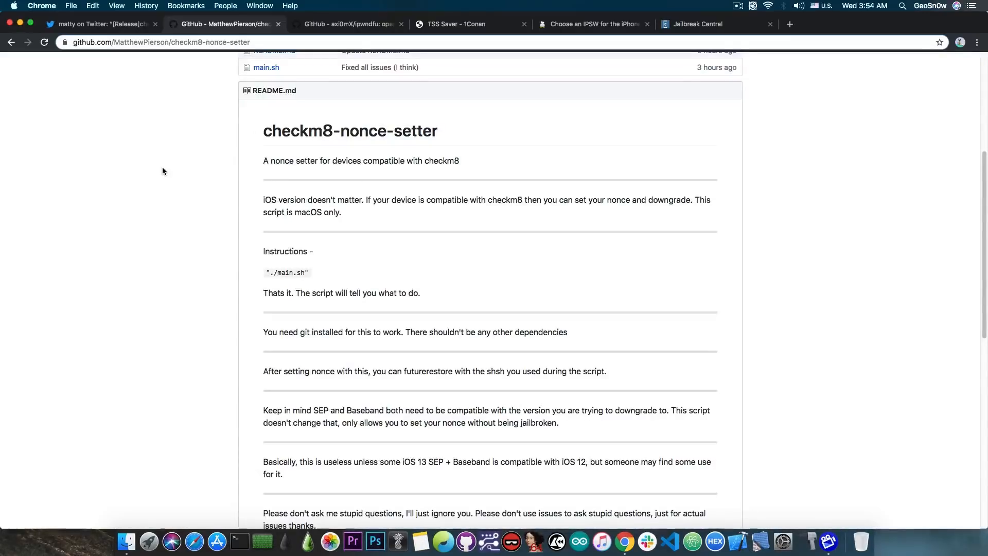
{"action": "scroll", "scroll_direction": "down", "scroll_amount": 3}
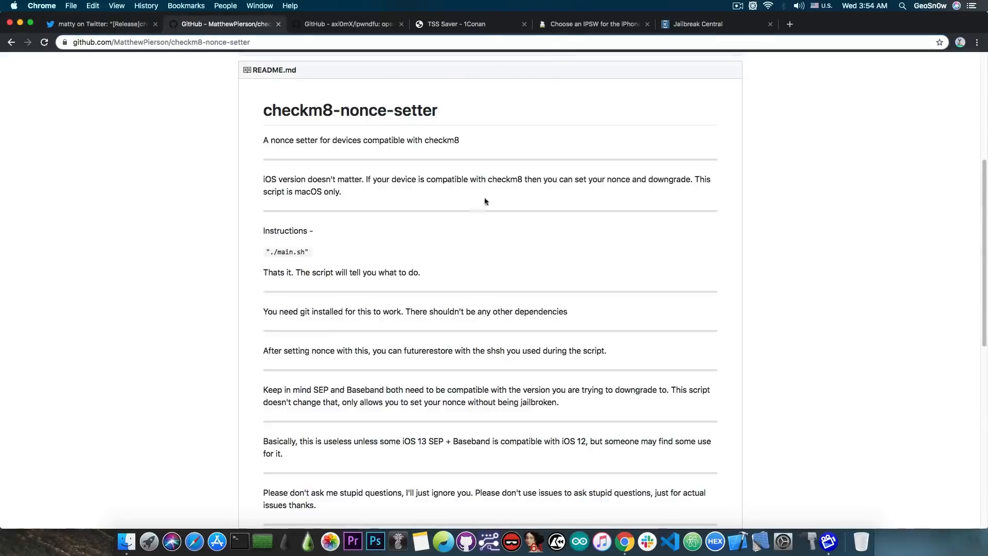
Step: Switch to the ipsw.me iPhone 8 Plus firmware list showing iOS 13.1.3 and 13.1.2 signed
{"action": "left_click", "coordinate": [591, 24]}
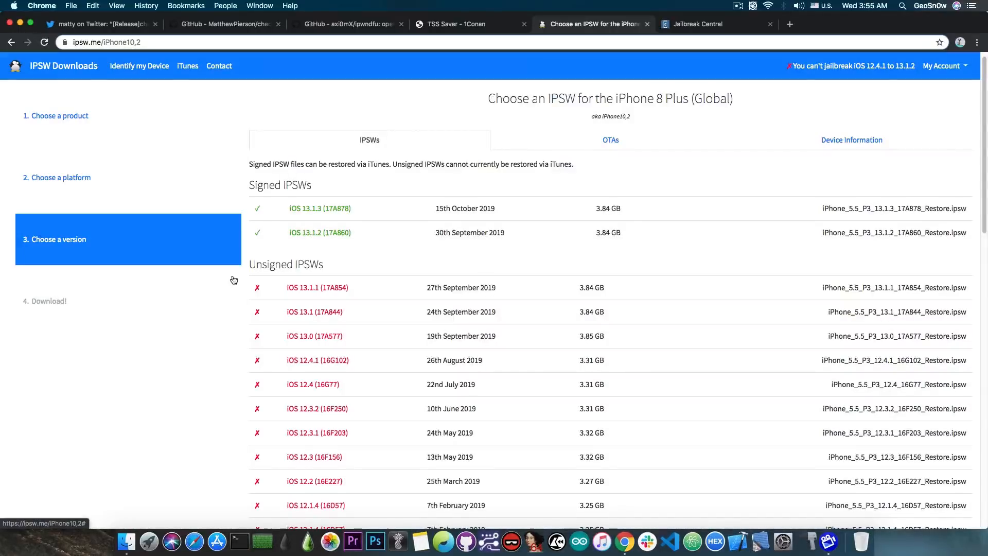
{"action": "mouse_move", "coordinate": [224, 337]}
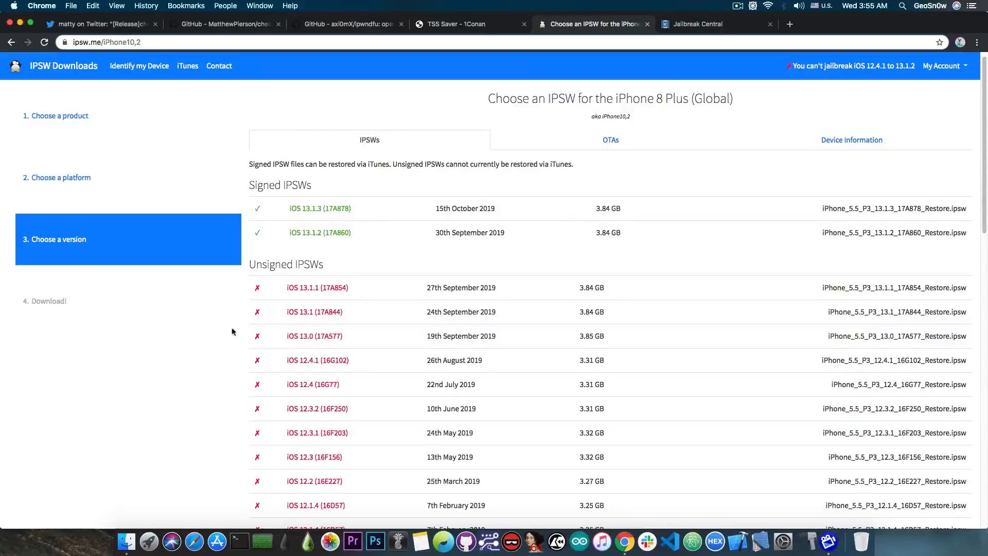
{"action": "mouse_move", "coordinate": [368, 218]}
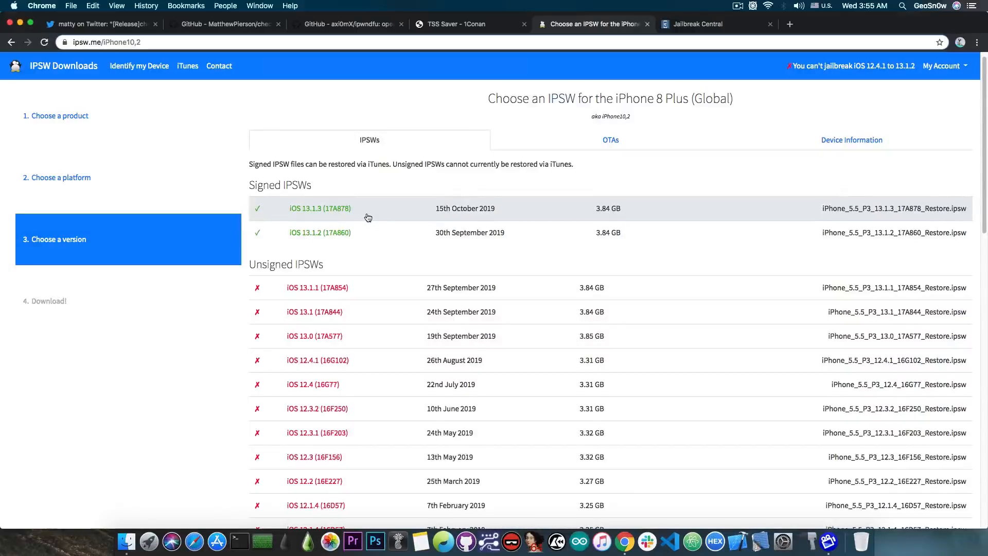
{"action": "mouse_move", "coordinate": [371, 231]}
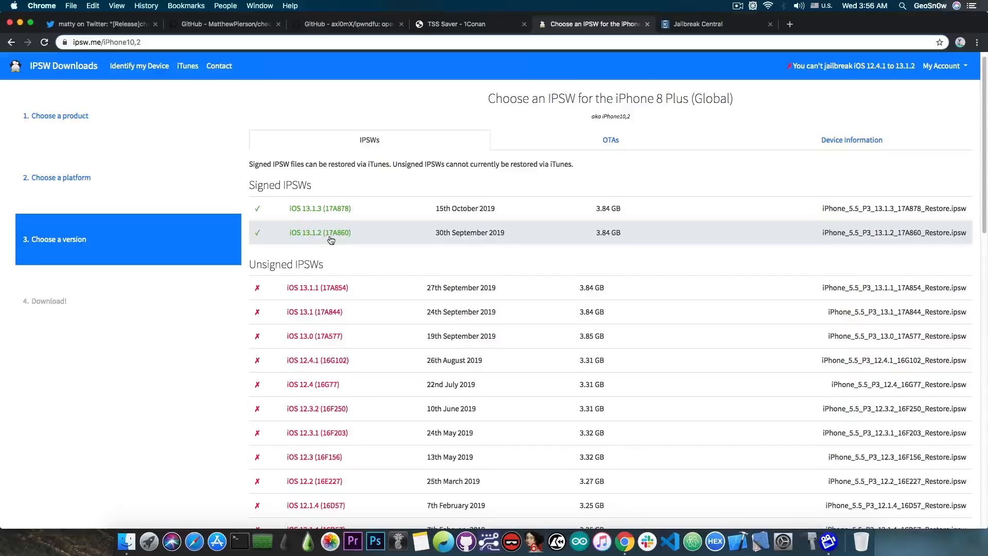
{"action": "mouse_move", "coordinate": [325, 393]}
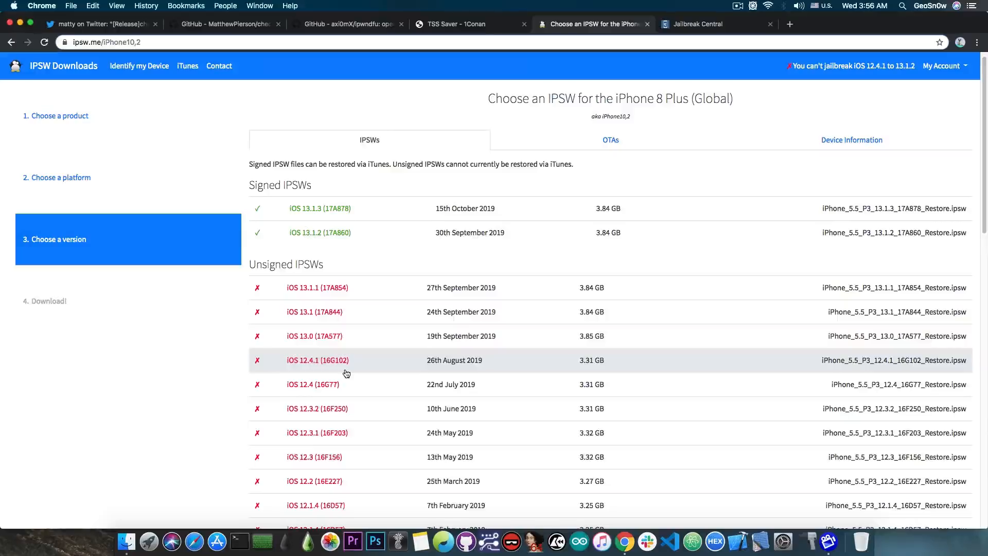
{"action": "mouse_move", "coordinate": [350, 318]}
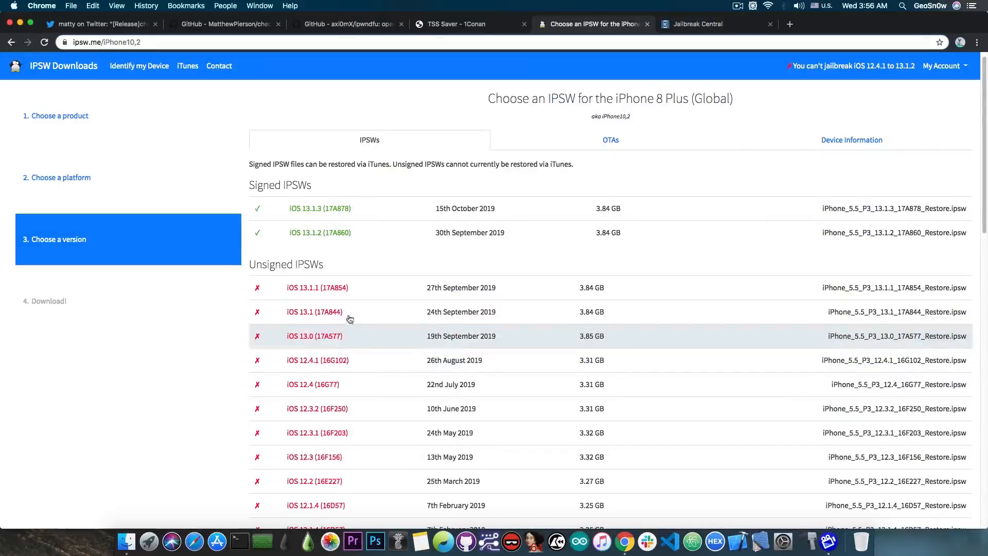
{"action": "mouse_move", "coordinate": [359, 232]}
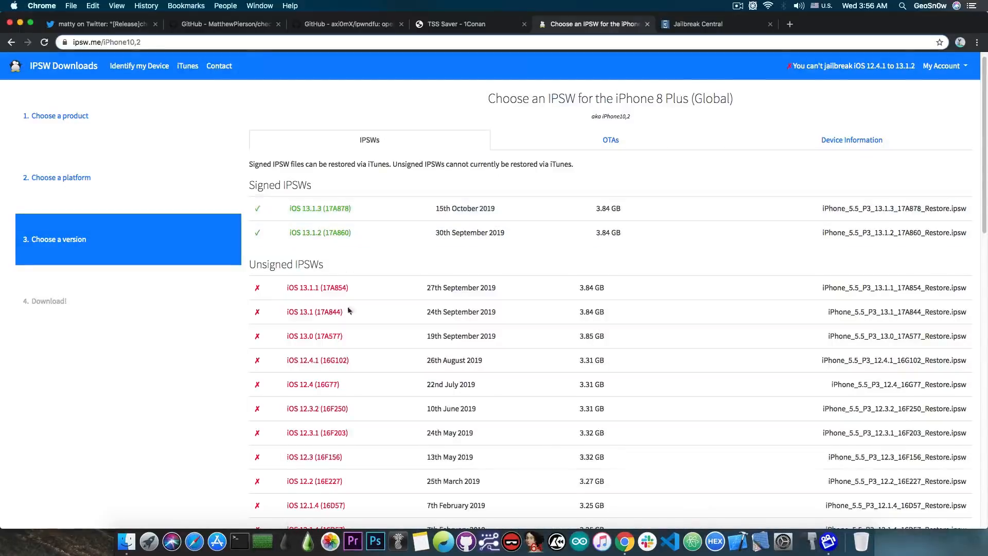
{"action": "mouse_move", "coordinate": [347, 384]}
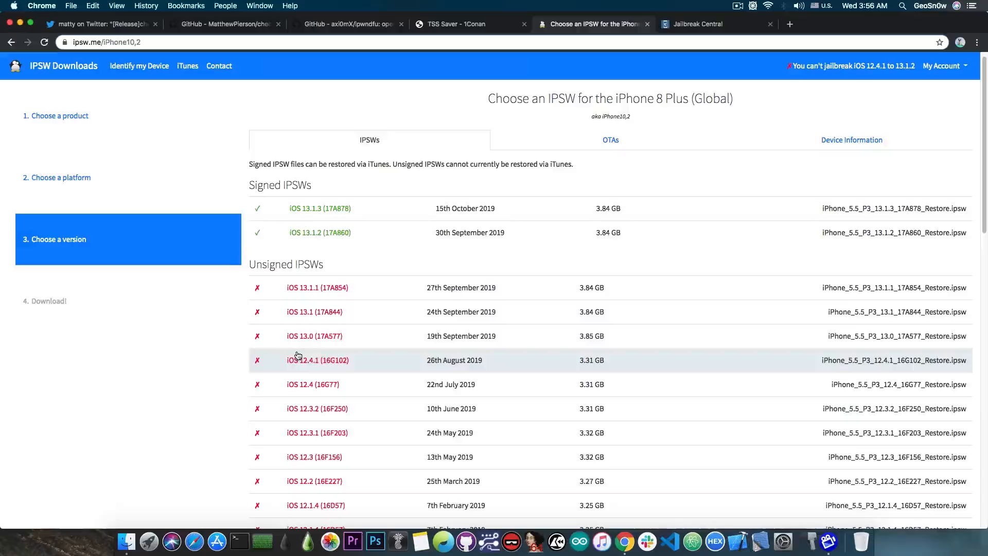
{"action": "mouse_move", "coordinate": [342, 232]}
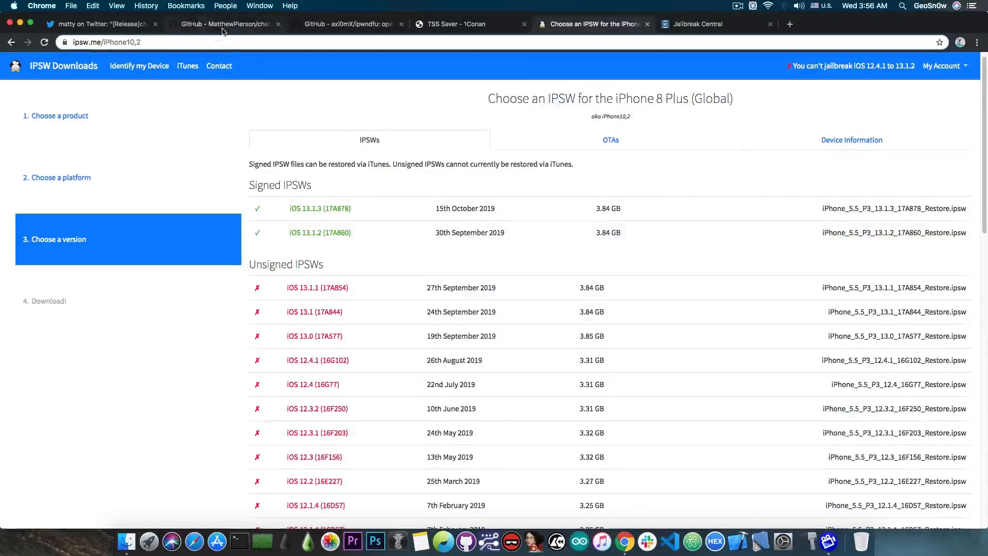
Step: Scroll further through the checkm8-nonce-setter README, then return to the iPhone 8 Plus firmware list
{"action": "left_click", "coordinate": [224, 25]}
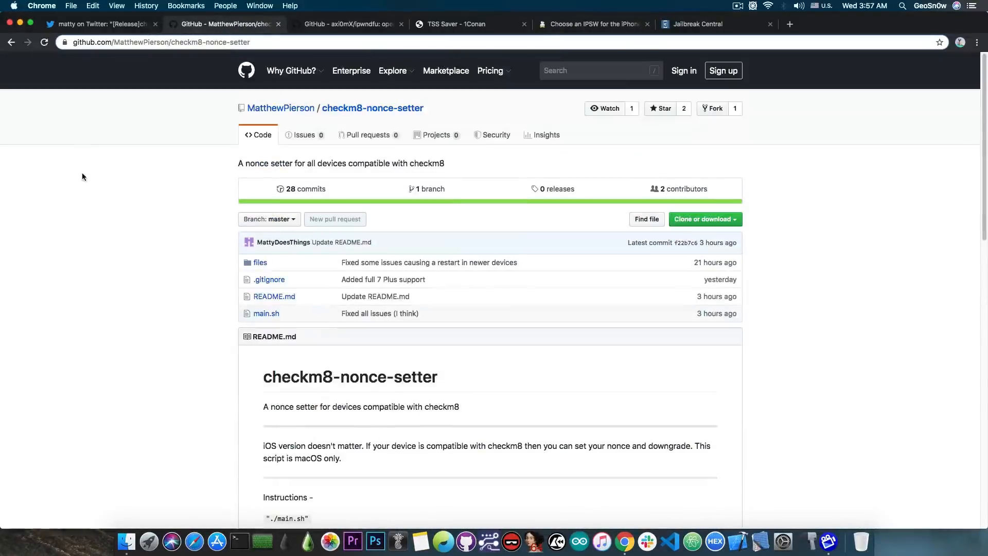
{"action": "scroll", "scroll_direction": "down", "scroll_amount": 3}
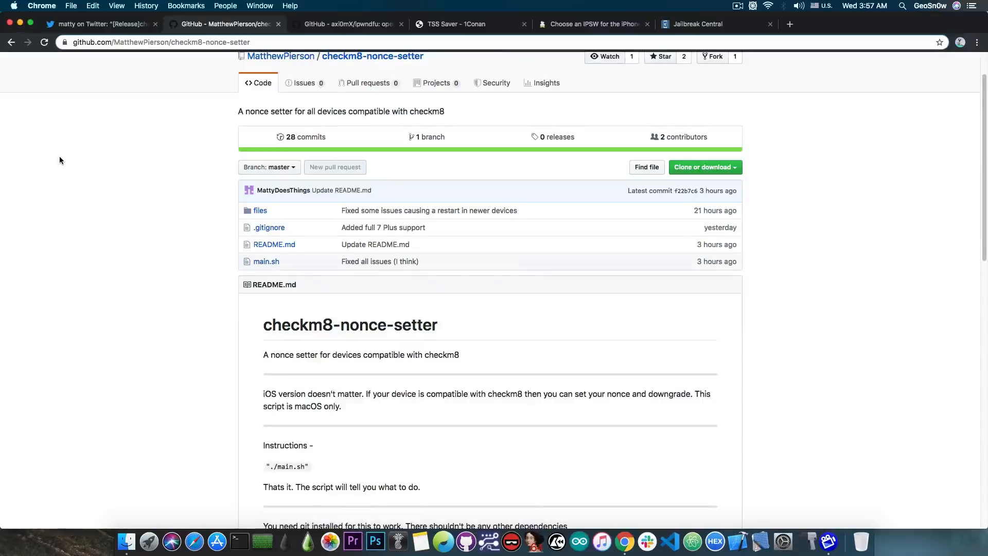
{"action": "scroll", "scroll_direction": "down", "scroll_amount": 3}
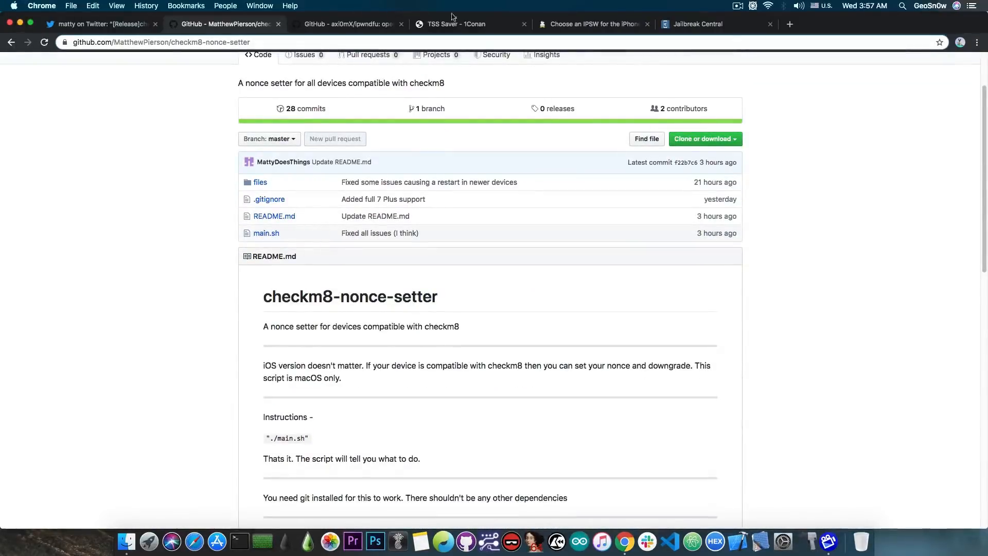
{"action": "left_click", "coordinate": [593, 24]}
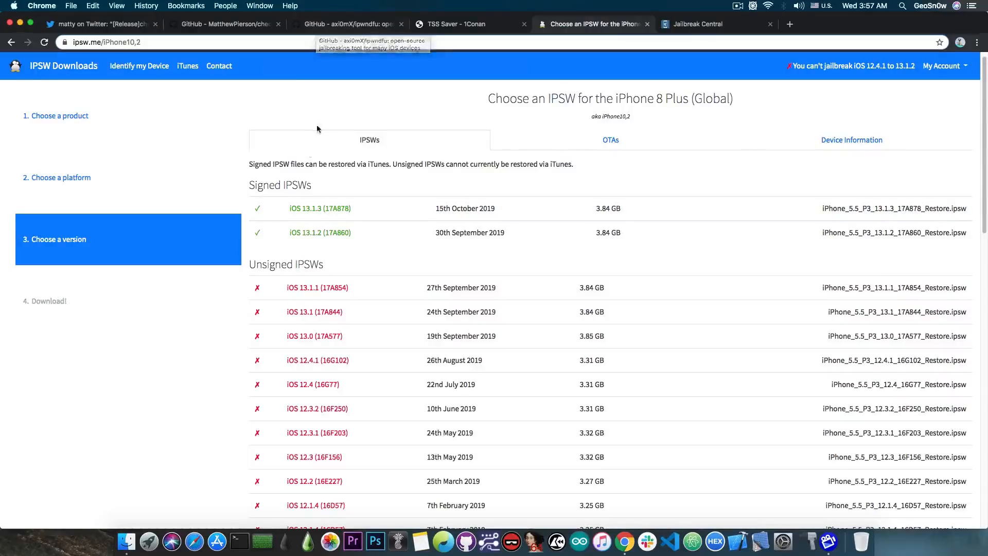
Step: View axi0mX's ipwndfu repository, then go back to the checkm8-nonce-setter repository
{"action": "left_click", "coordinate": [347, 24]}
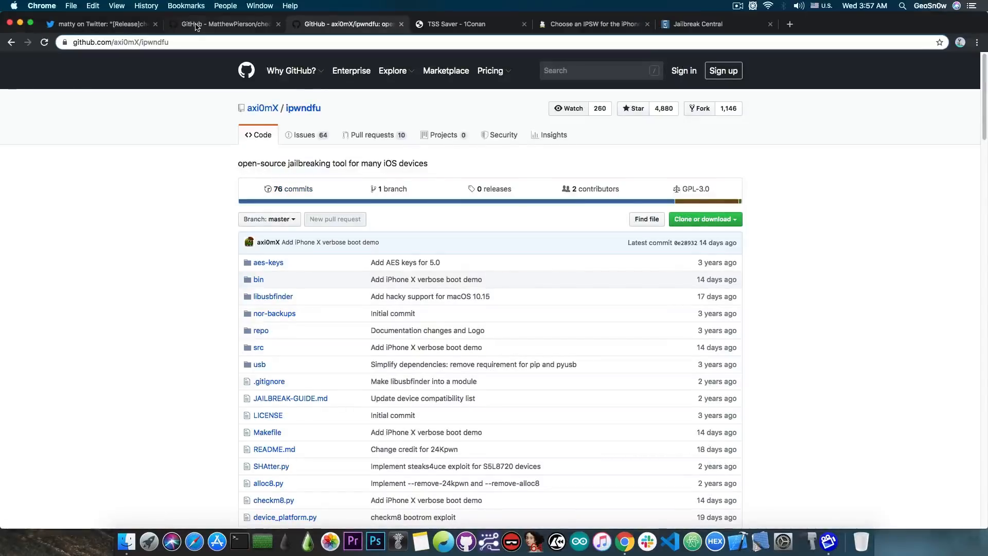
{"action": "left_click", "coordinate": [224, 24]}
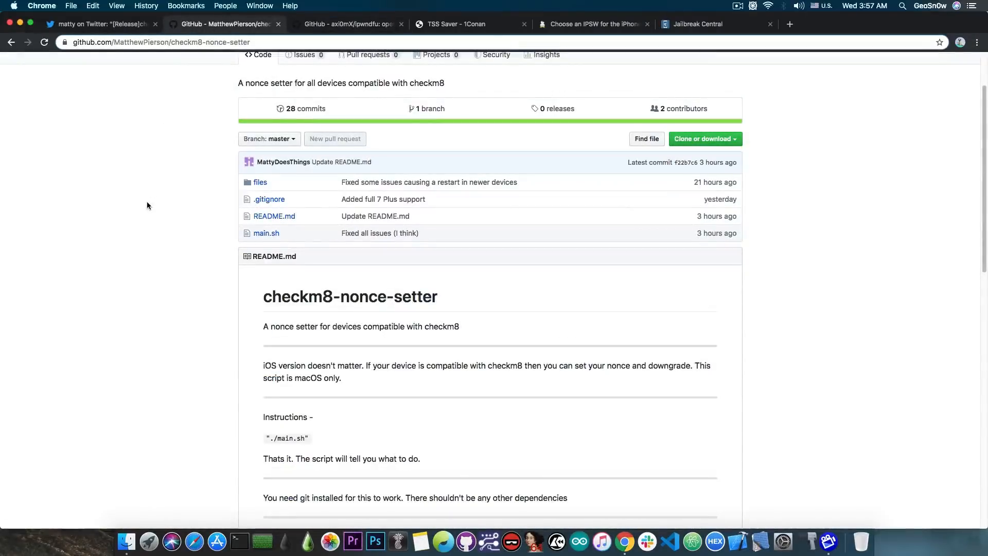
{"action": "mouse_move", "coordinate": [151, 208]}
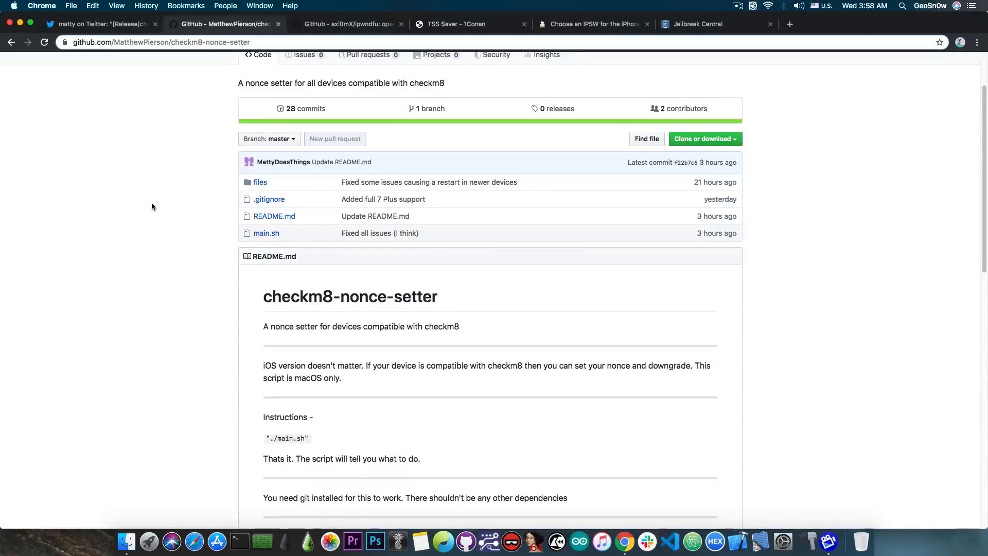
{"action": "mouse_move", "coordinate": [184, 303]}
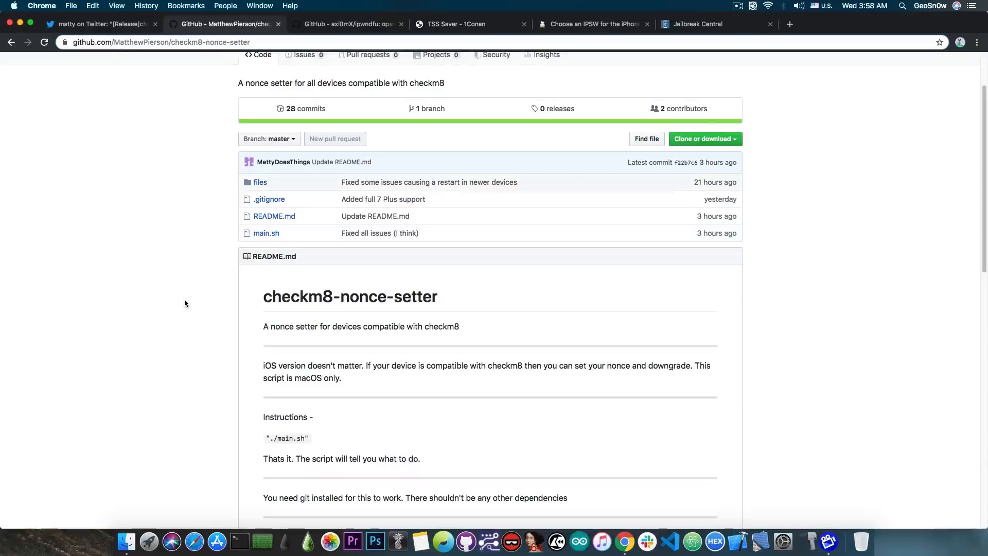
{"action": "mouse_move", "coordinate": [431, 112]}
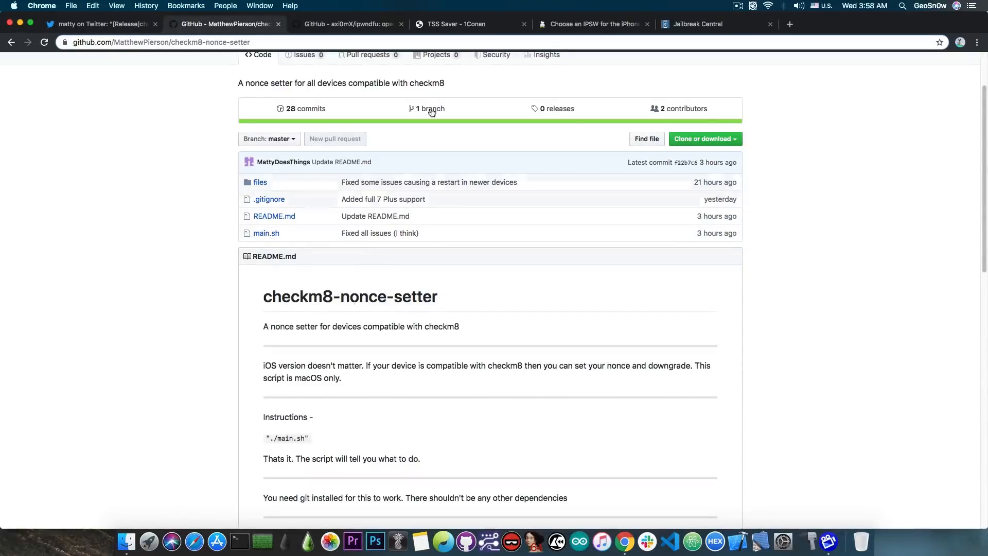
{"action": "left_click", "coordinate": [469, 24]}
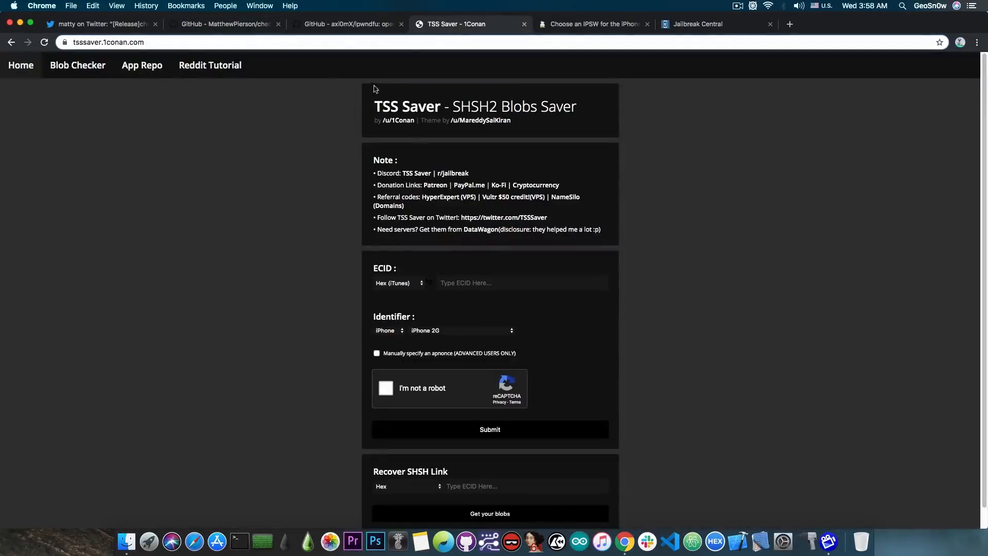
{"action": "mouse_move", "coordinate": [451, 129]}
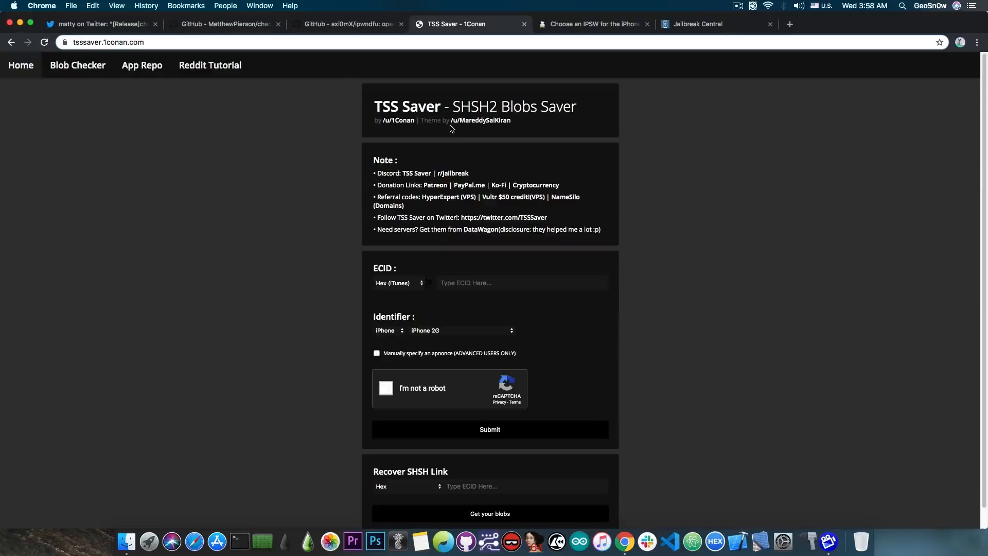
{"action": "left_click", "coordinate": [224, 24]}
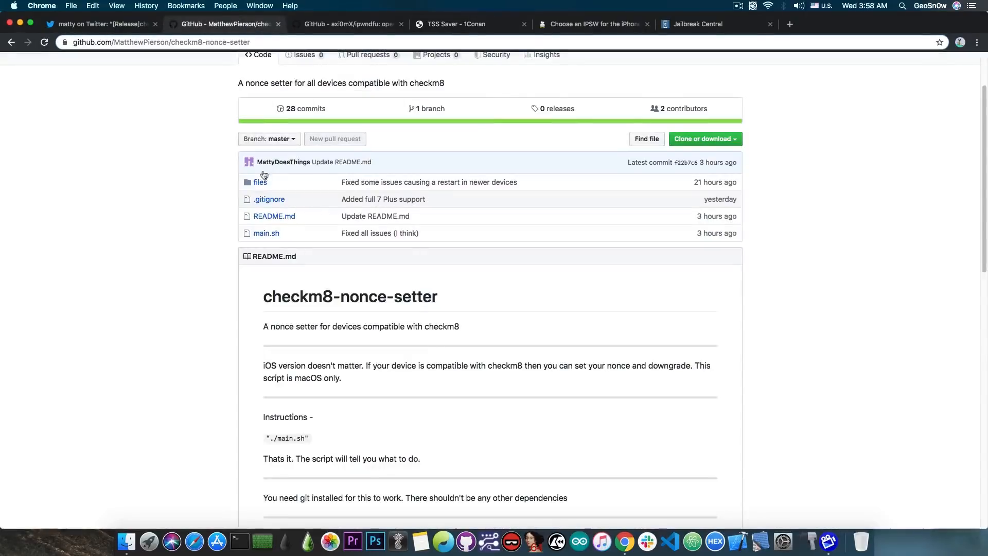
{"action": "scroll", "scroll_direction": "down", "scroll_amount": 3}
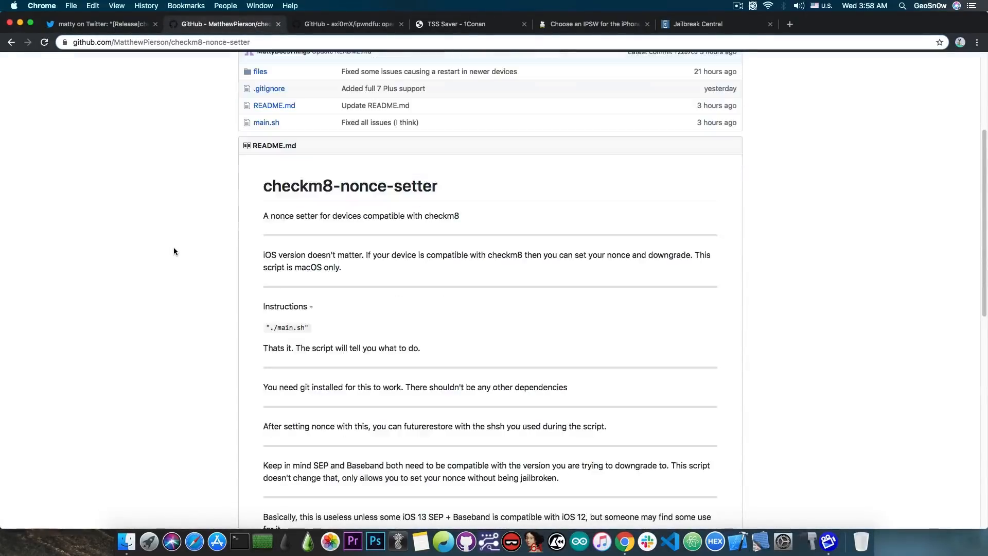
Step: Read the README's 'Support includes' device list, revisit the release tweet, then open Jailbreak Central
{"action": "scroll", "scroll_direction": "down", "scroll_amount": 3}
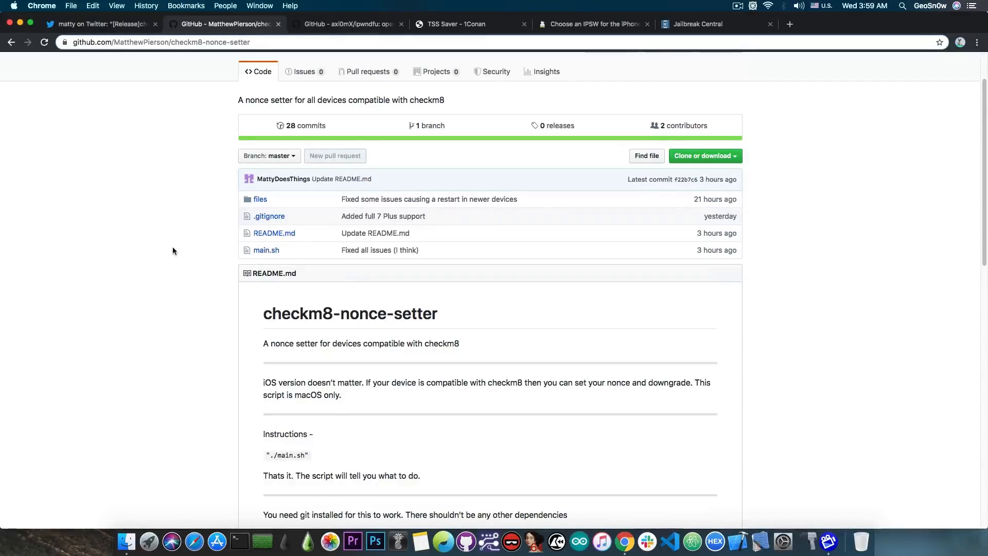
{"action": "scroll", "scroll_direction": "down", "scroll_amount": 3}
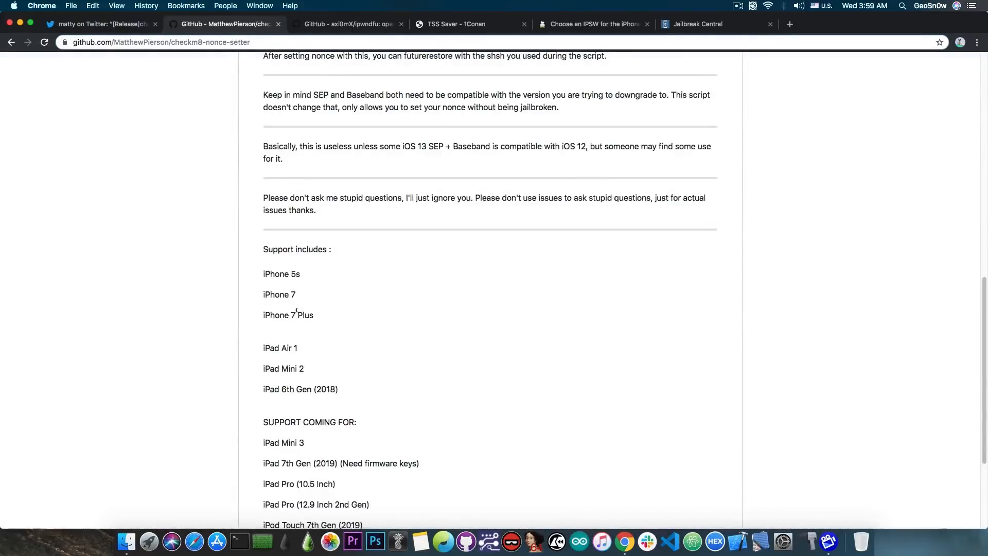
{"action": "mouse_move", "coordinate": [204, 356]}
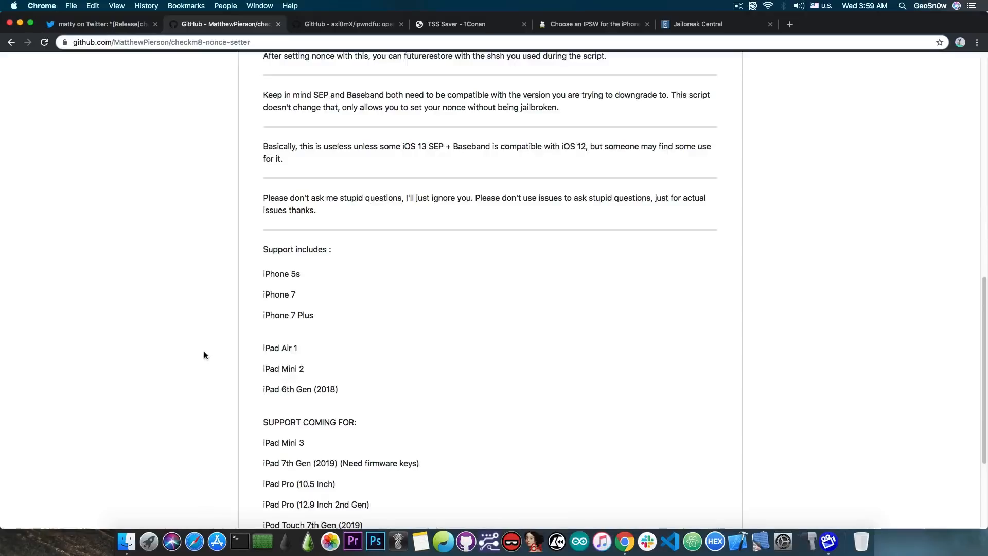
{"action": "scroll", "scroll_direction": "down", "scroll_amount": 3}
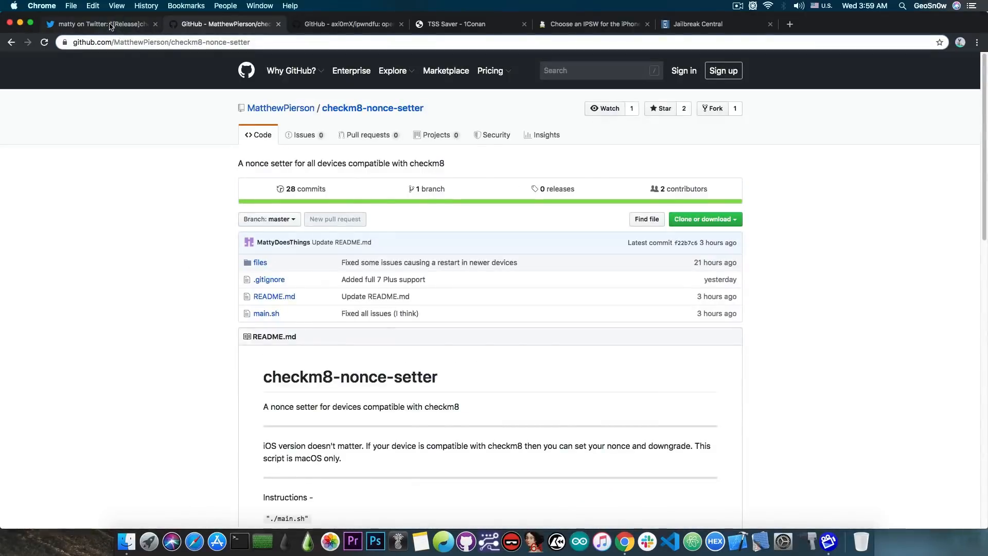
{"action": "left_click", "coordinate": [95, 25]}
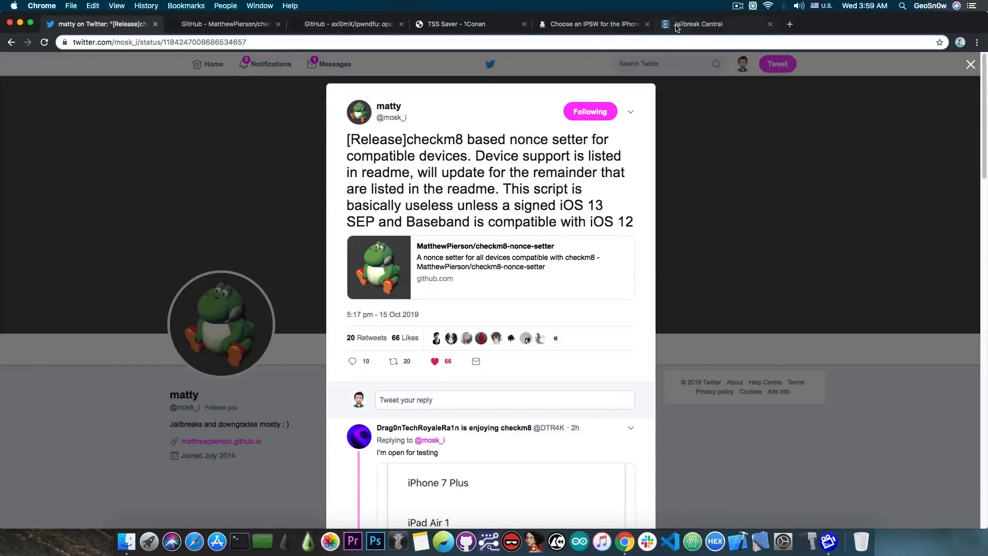
{"action": "left_click", "coordinate": [700, 24]}
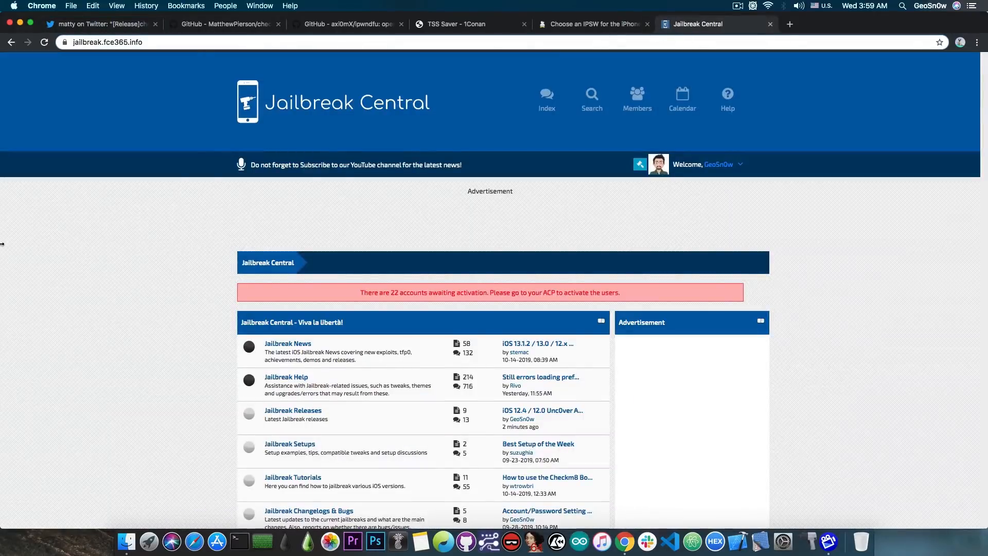